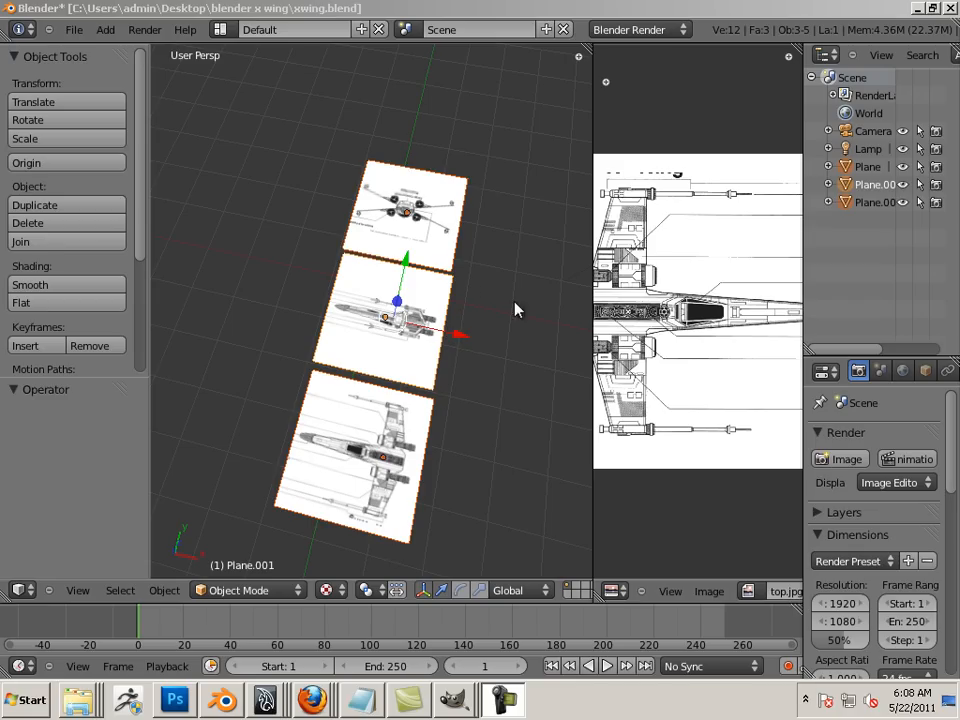
pyautogui.moveTo(588, 293)
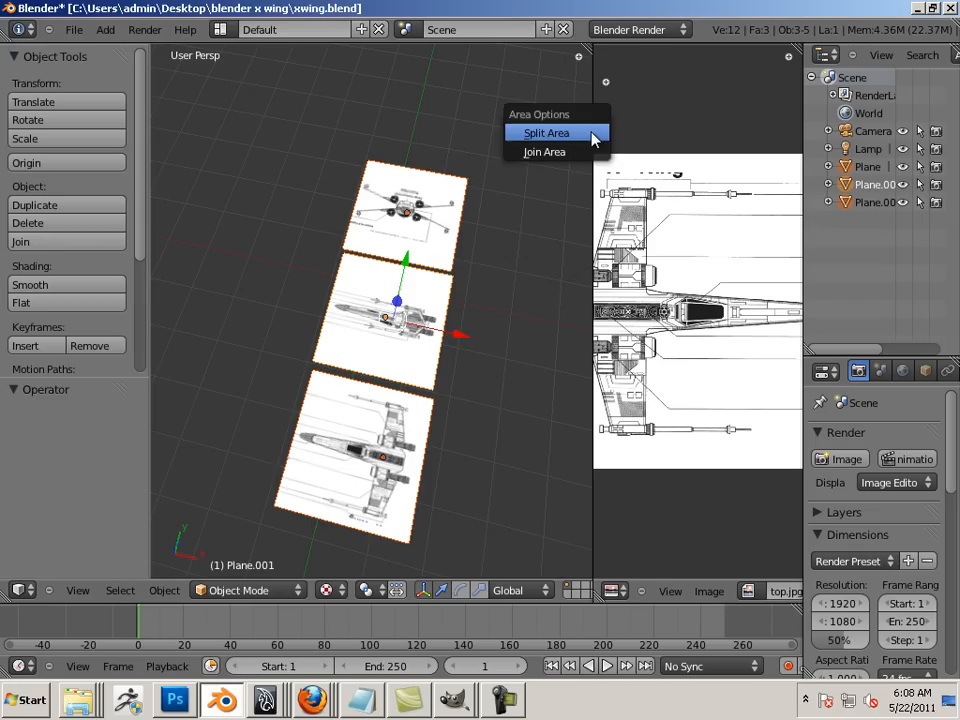
pyautogui.moveTo(545, 151)
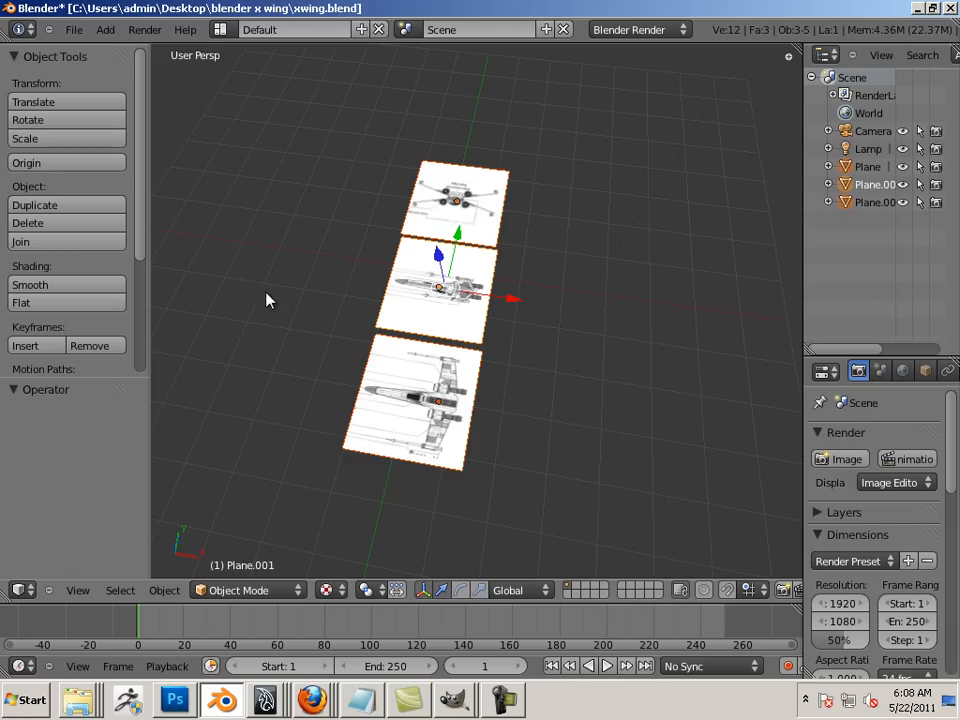
pyautogui.moveTo(148, 215)
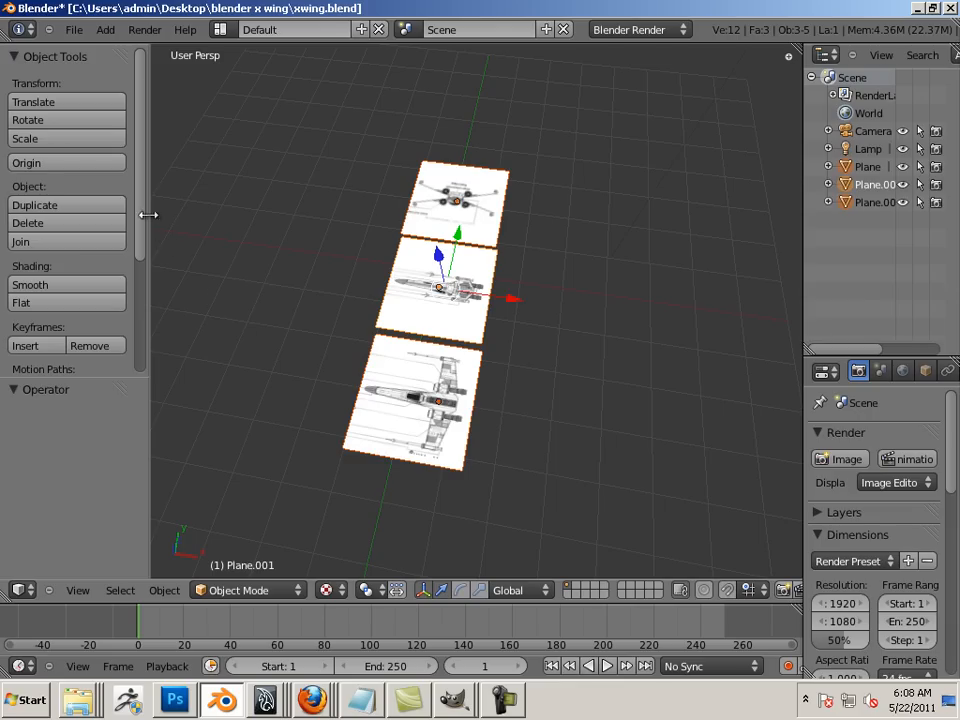
# Step: Add a cone mesh beside the reference planes and select its Rotation X field
pyautogui.click(105, 29)
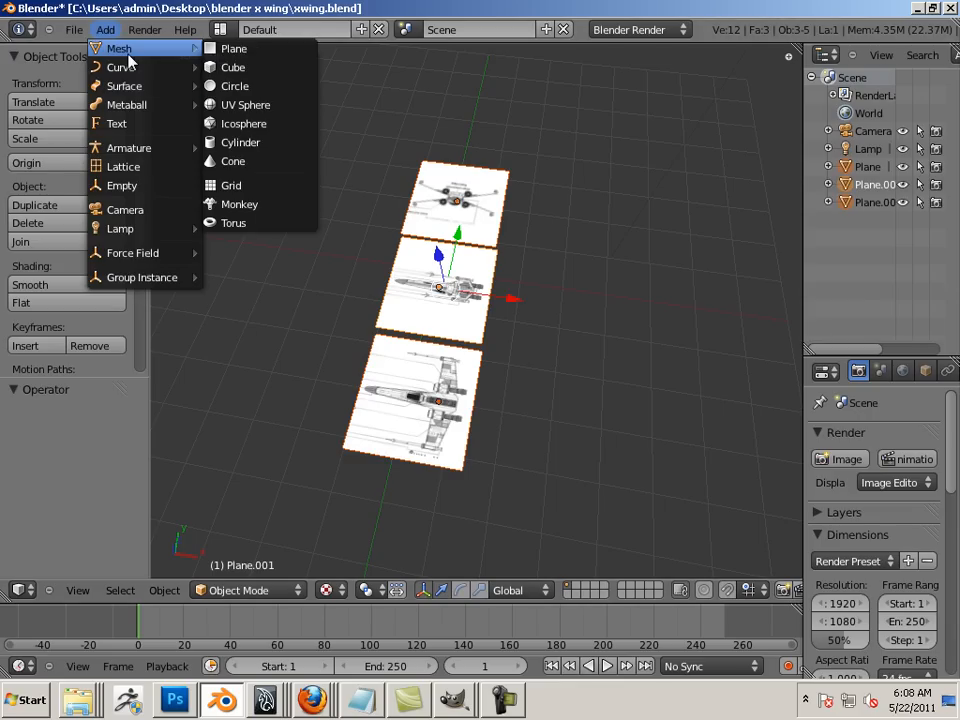
pyautogui.moveTo(233, 161)
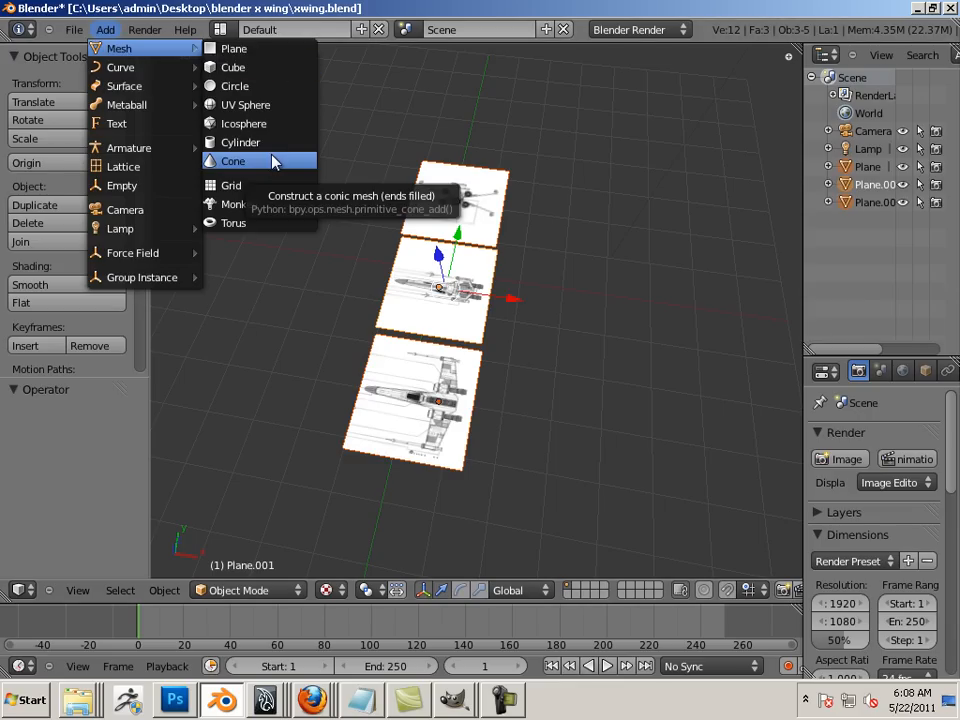
pyautogui.click(233, 161)
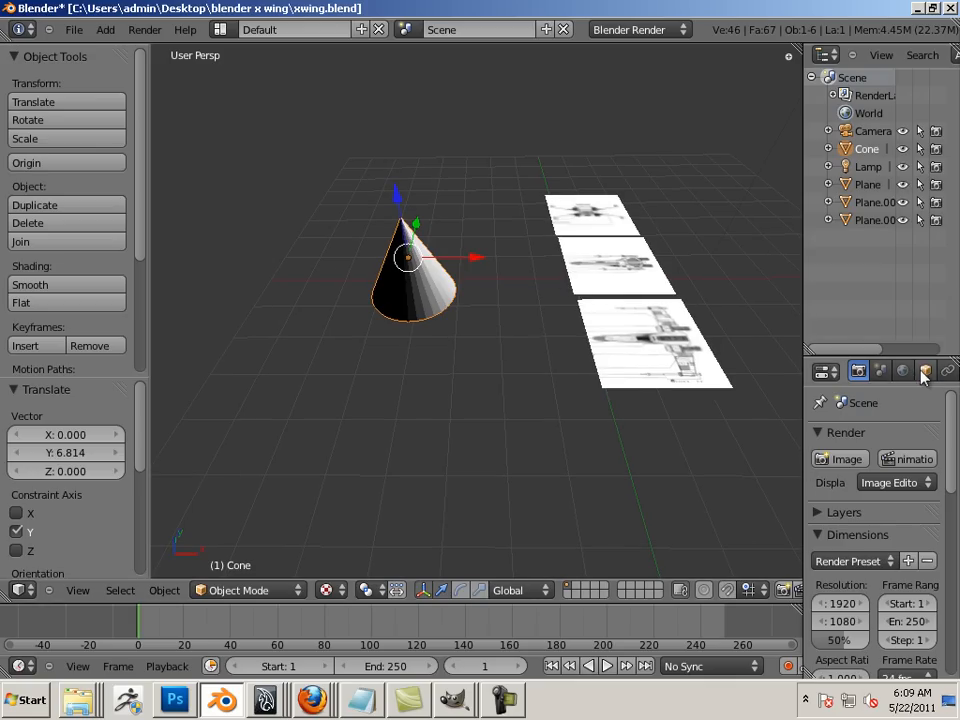
pyautogui.click(923, 371)
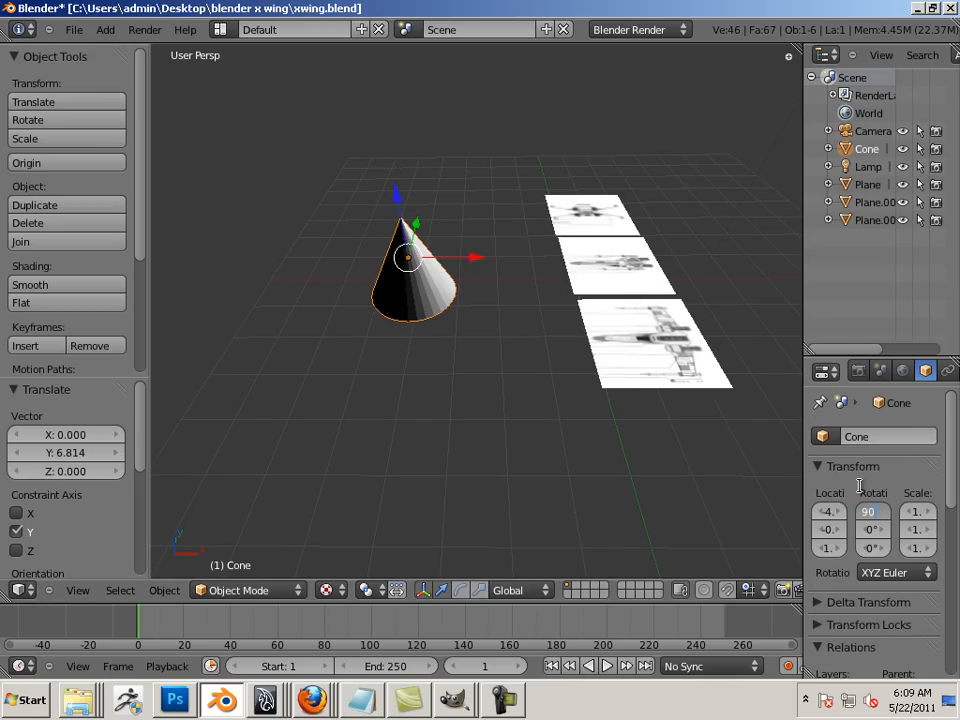
pyautogui.click(869, 511)
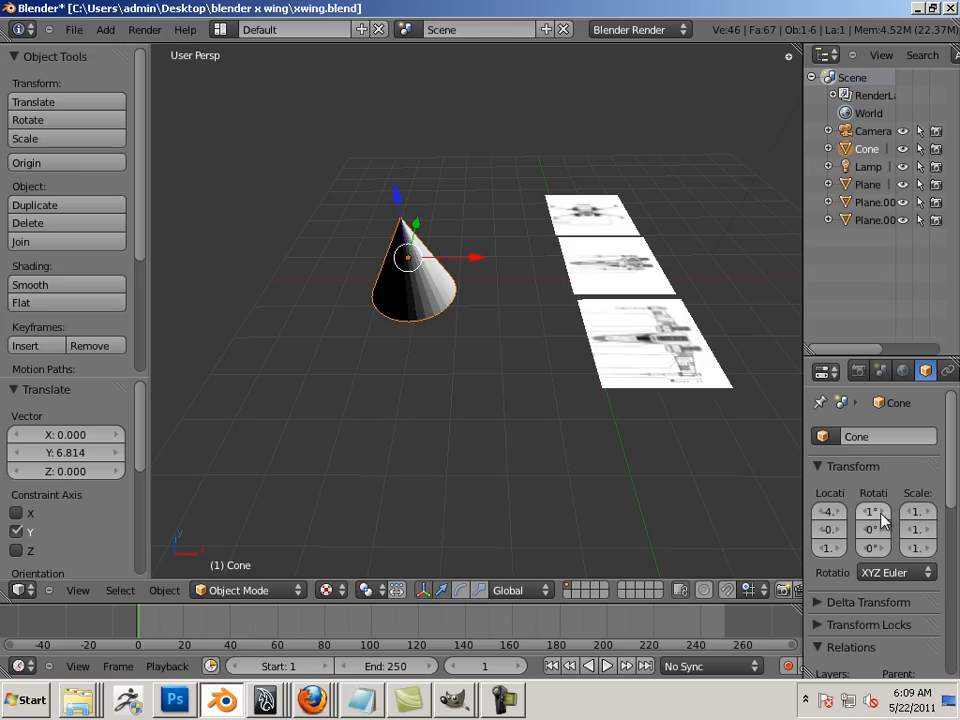
pyautogui.click(872, 511)
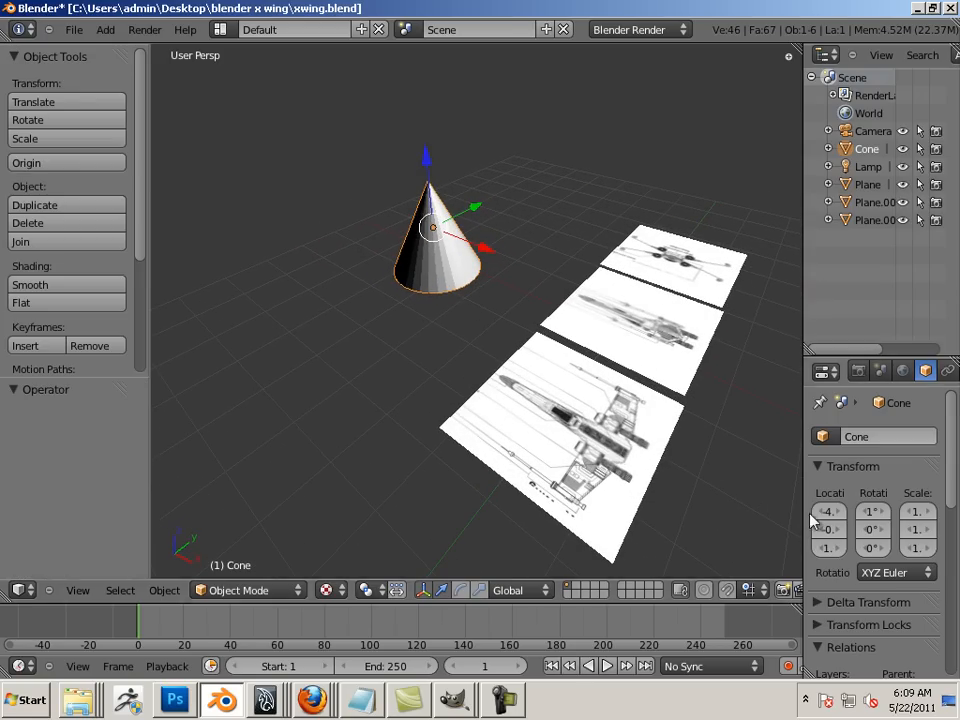
pyautogui.moveTo(369, 547)
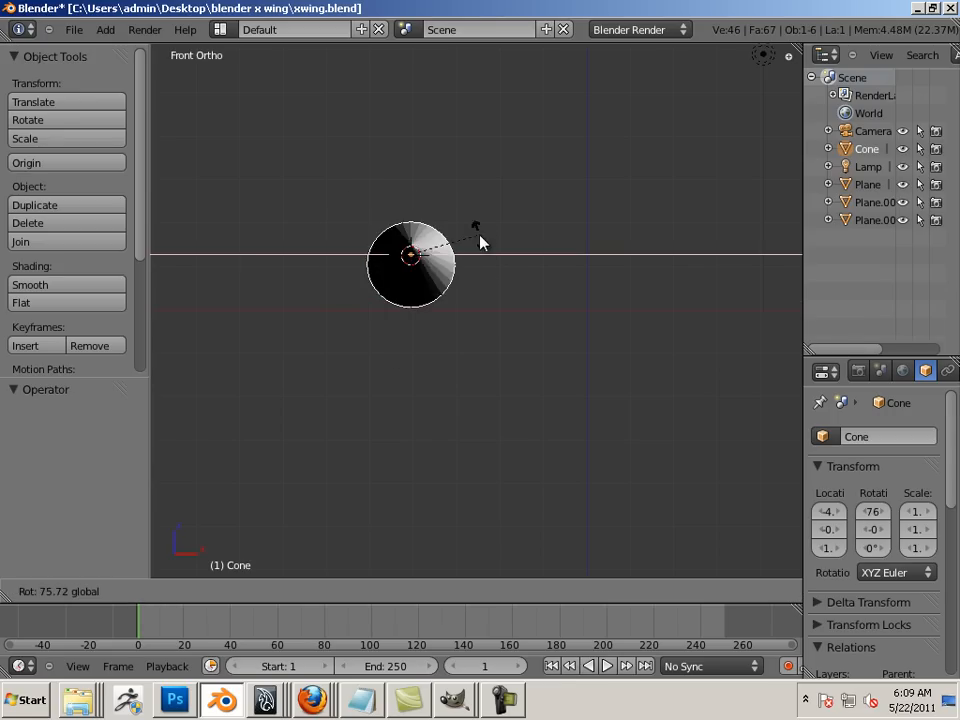
pyautogui.moveTo(685, 240)
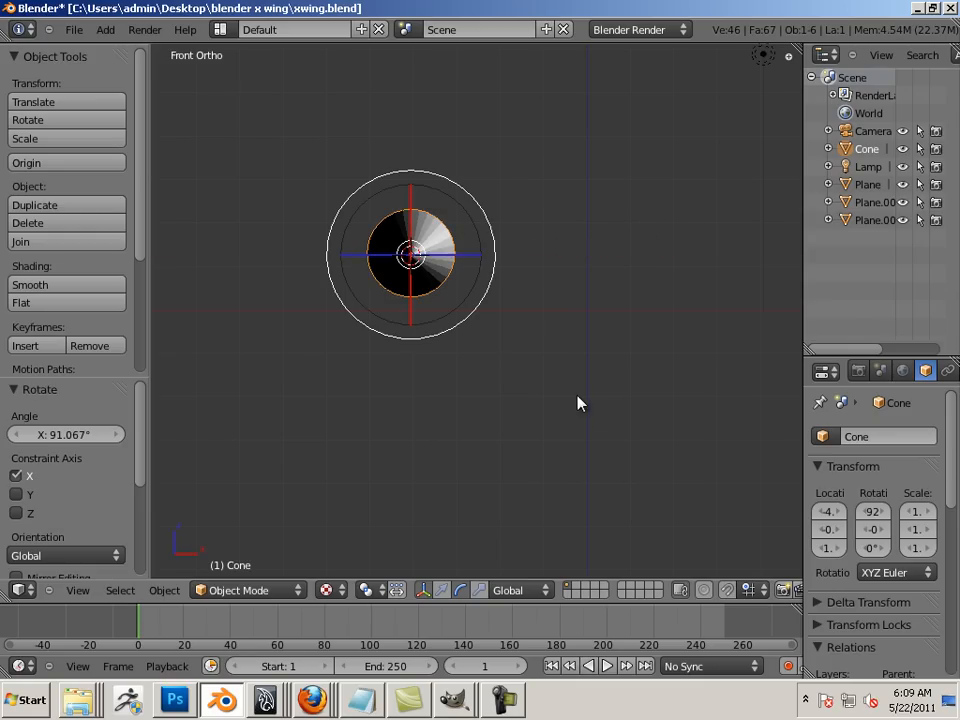
pyautogui.moveTo(253, 75)
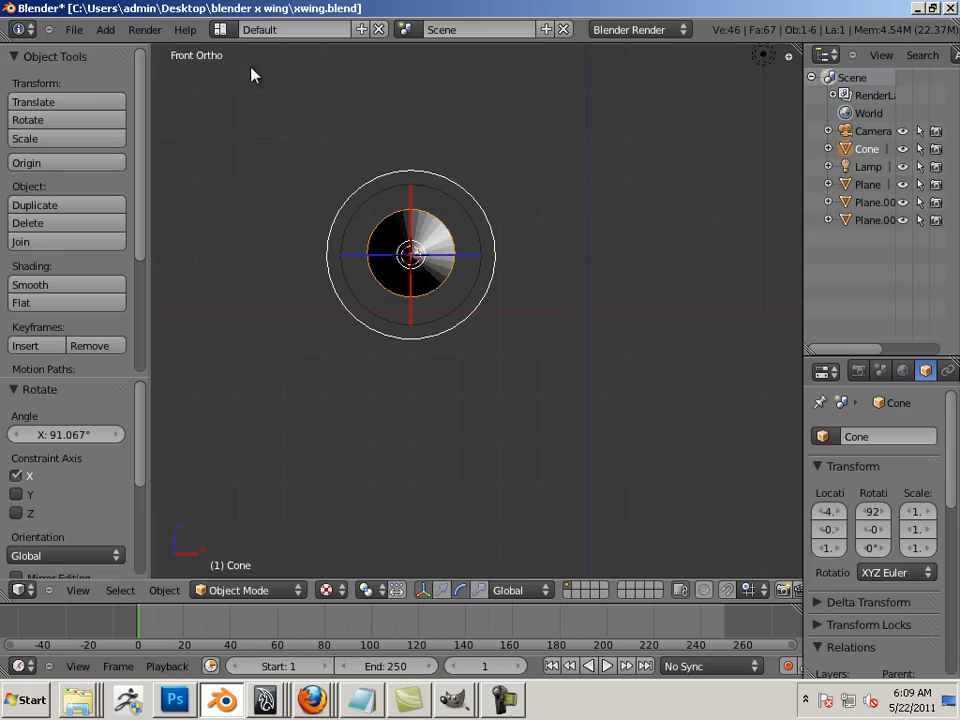
# Step: Enter 90° into the cone's Rotation X field
pyautogui.click(872, 511)
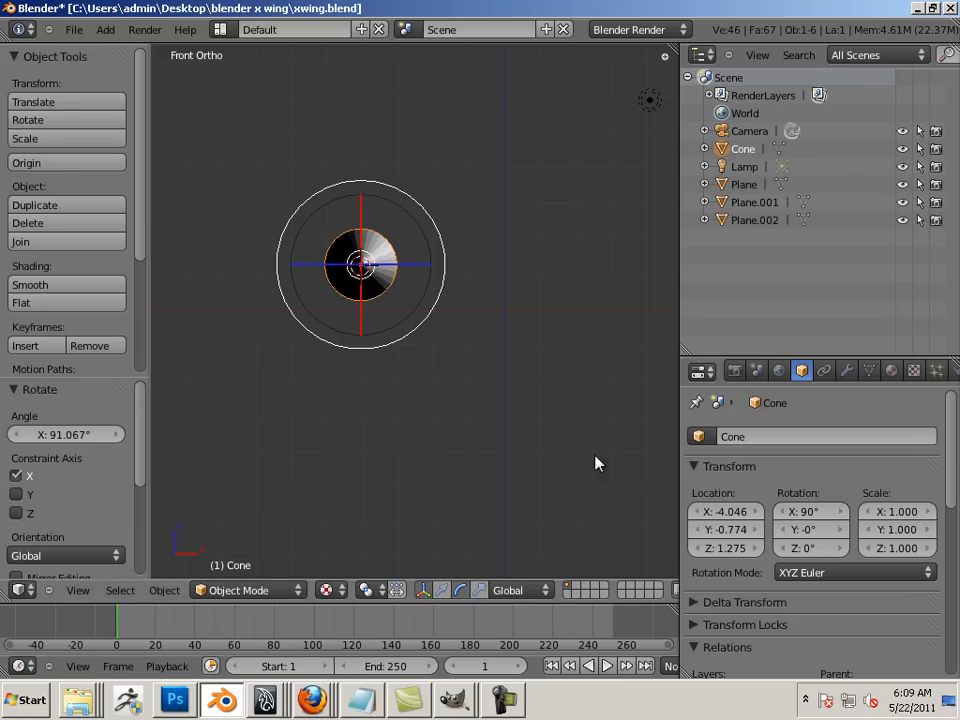
pyautogui.moveTo(505, 420)
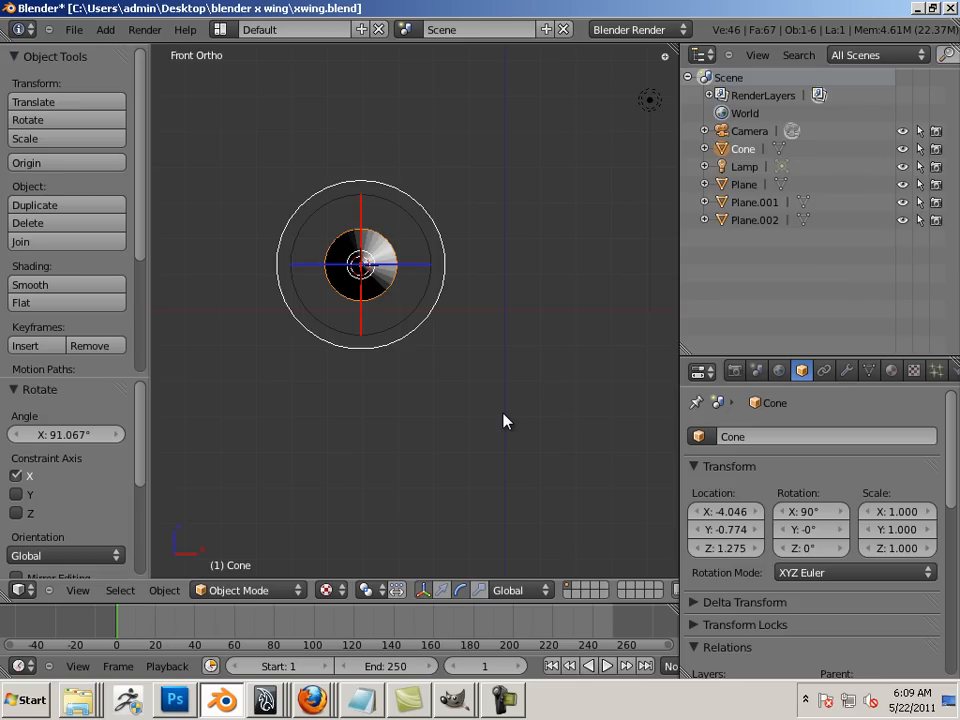
pyautogui.moveTo(366, 296)
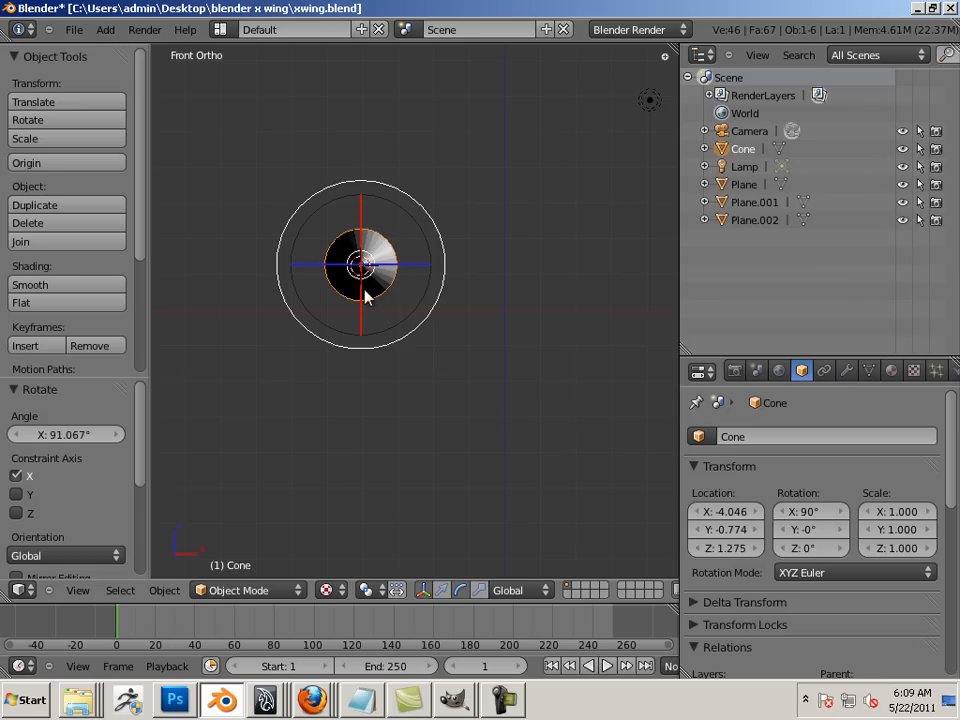
pyautogui.moveTo(565, 305)
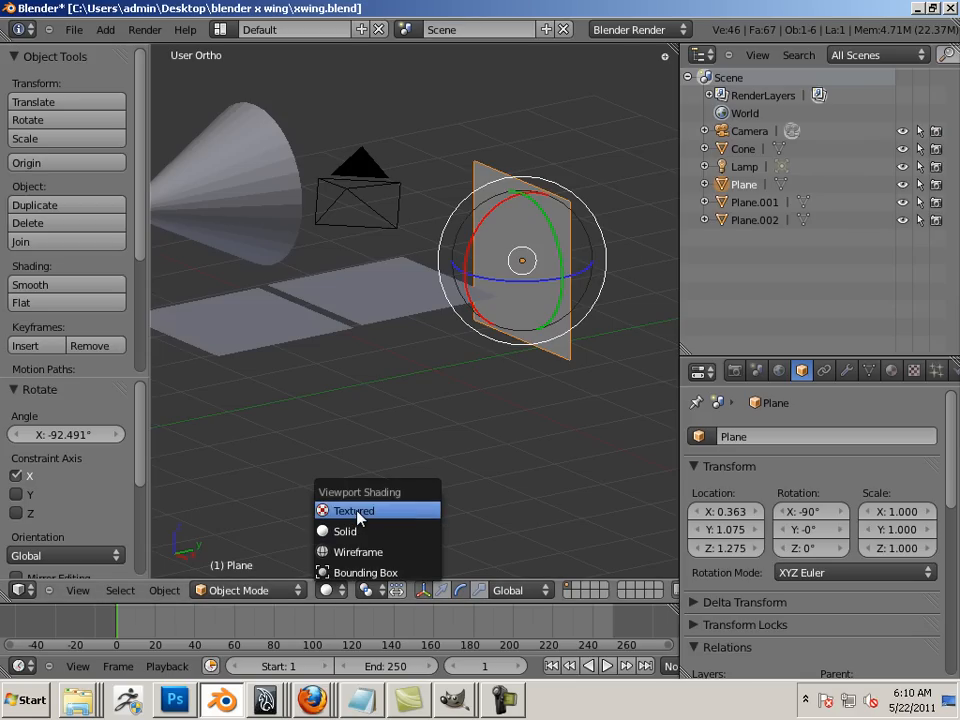
# Step: Switch Viewport Shading to Textured so the blueprint images appear on the planes
pyautogui.click(354, 510)
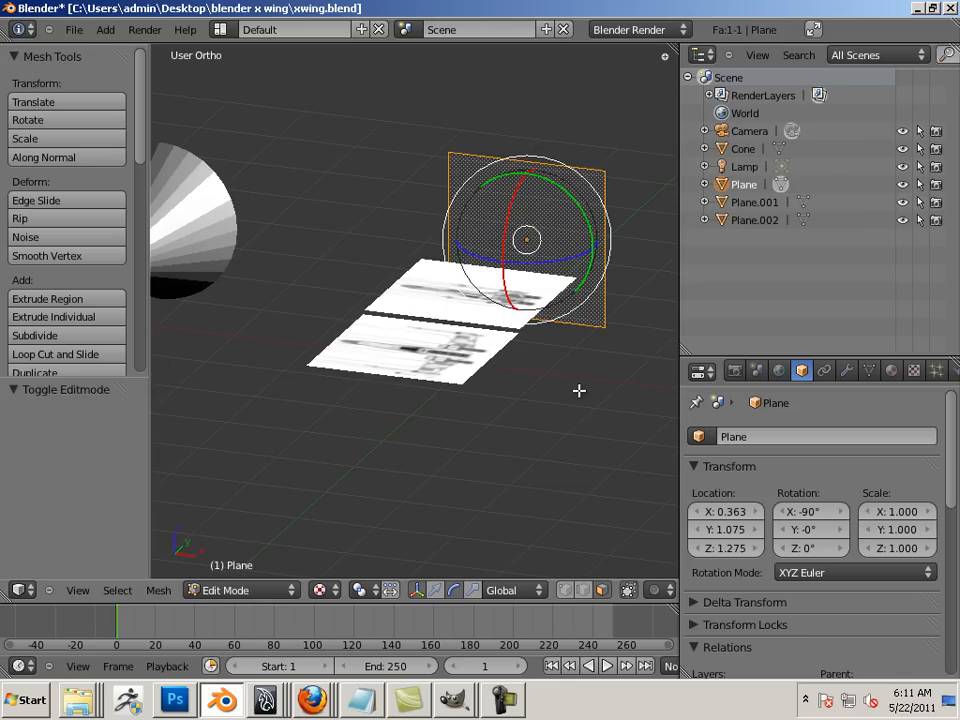
# Step: Flip the front plane's face normals with Flip Direction and centre it at Location X 0
pyautogui.moveTo(525, 240); pyautogui.dragTo(370, 290)
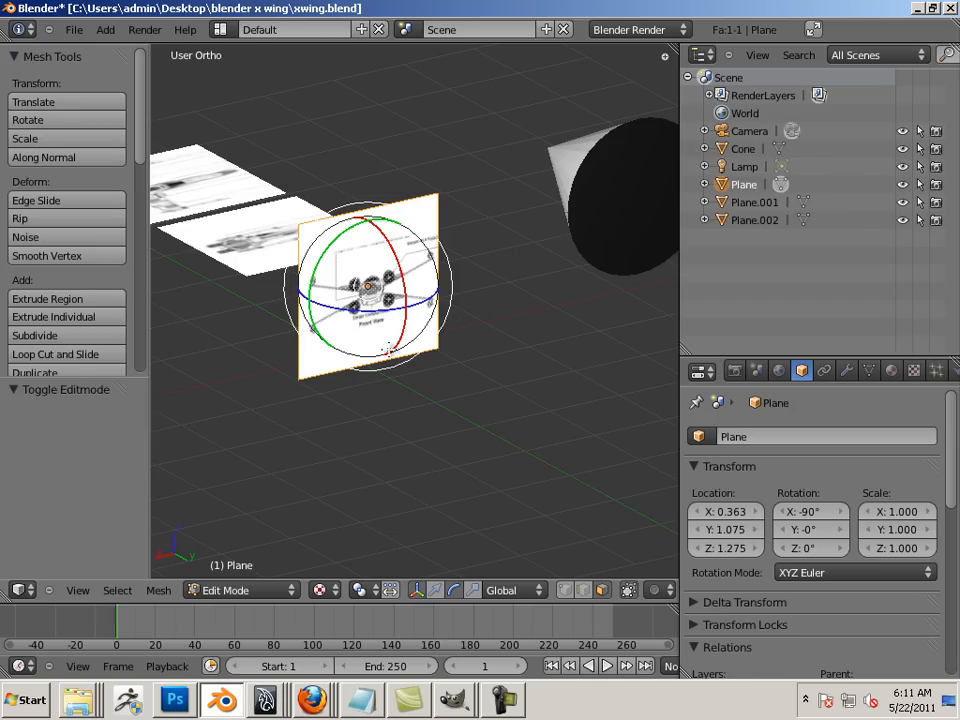
pyautogui.moveTo(603, 590)
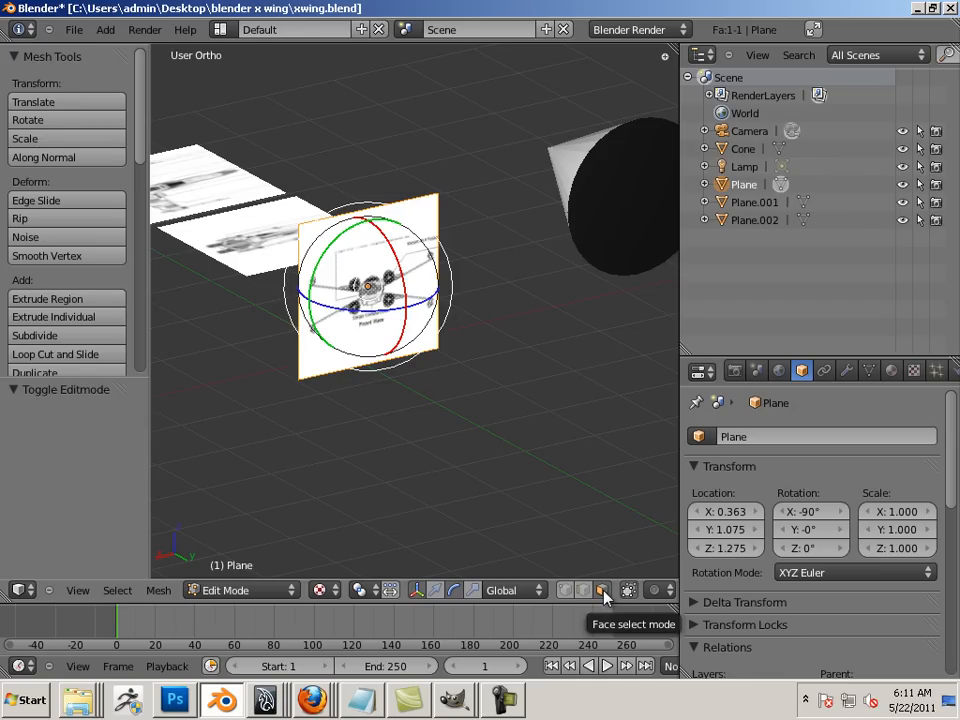
pyautogui.moveTo(145, 163)
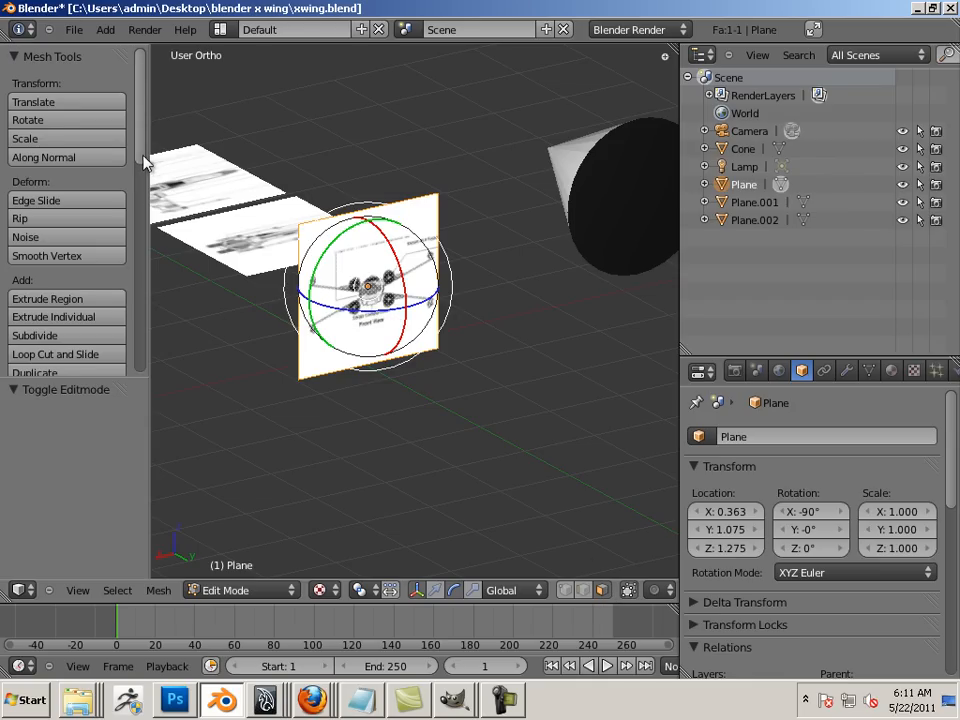
pyautogui.scroll(-3)
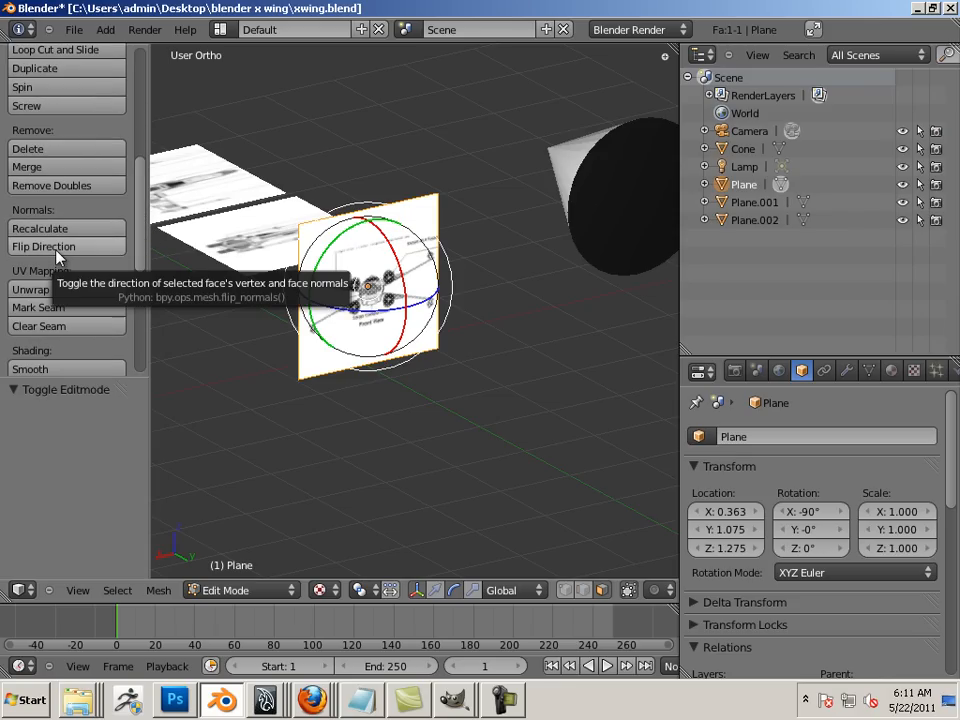
pyautogui.click(43, 246)
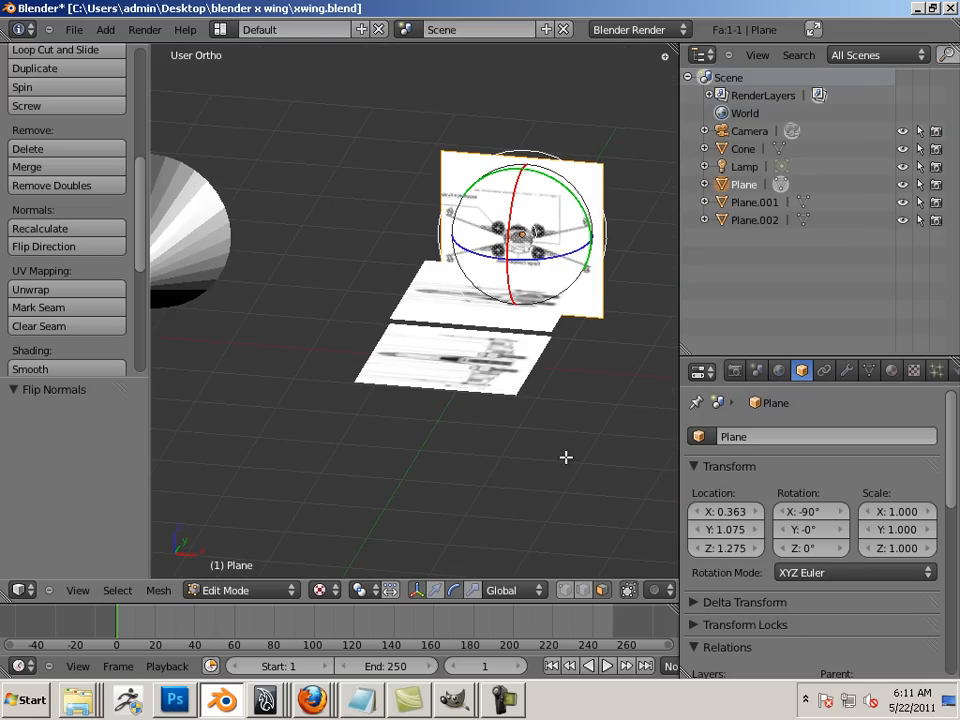
pyautogui.click(725, 511)
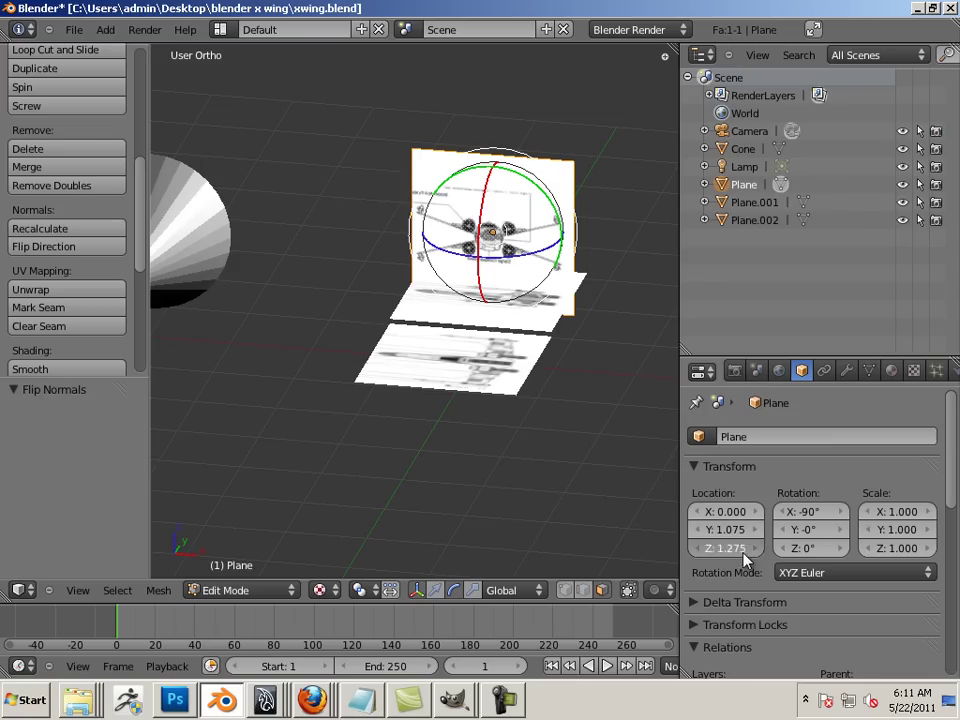
pyautogui.click(725, 529)
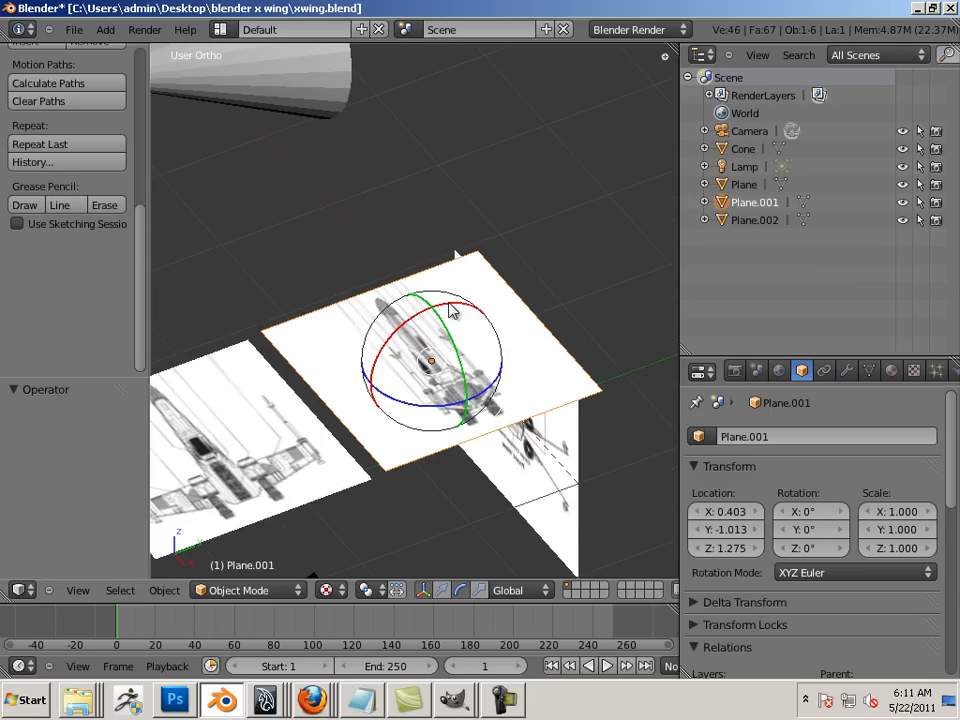
# Step: Tilt Plane.001 upright and set its Rotation X to exactly -90°
pyautogui.moveTo(450, 310); pyautogui.dragTo(615, 310)
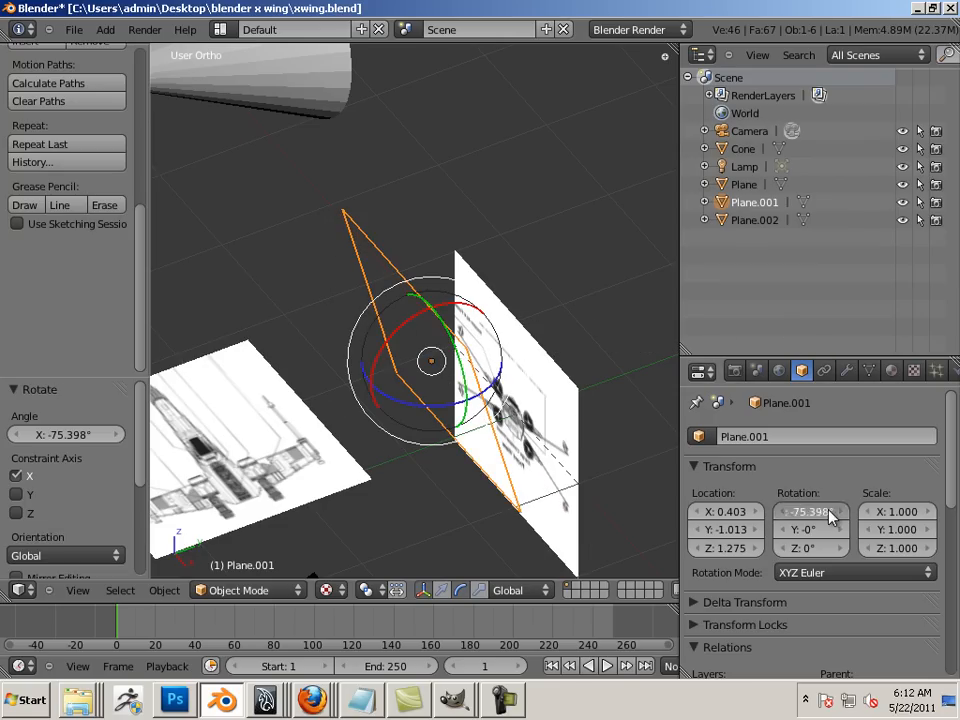
pyautogui.click(810, 511)
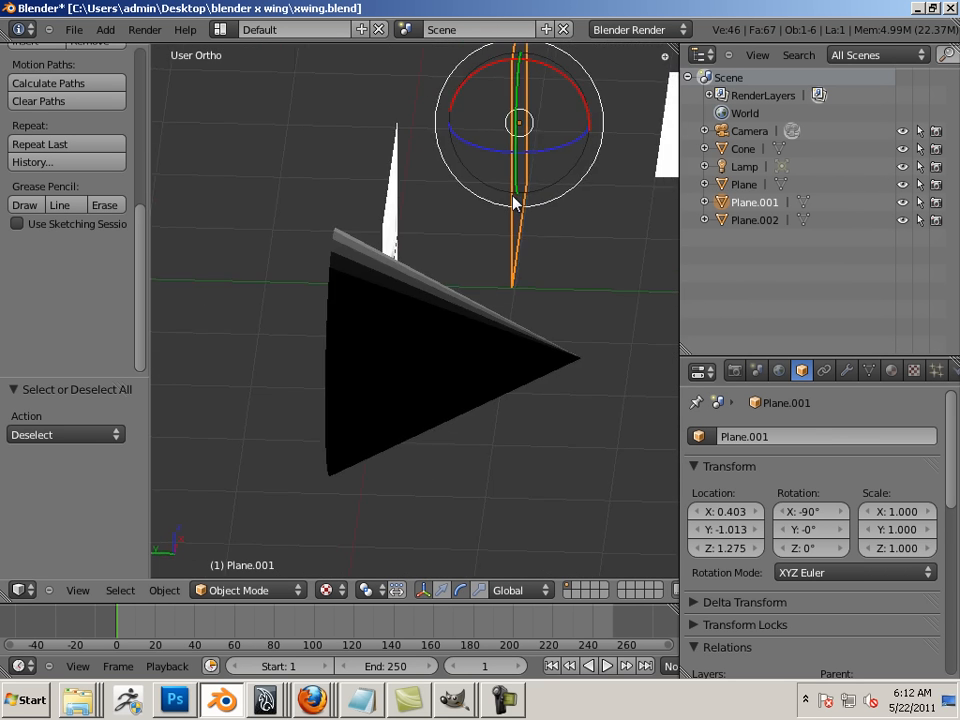
pyautogui.moveTo(515, 205); pyautogui.dragTo(555, 175)
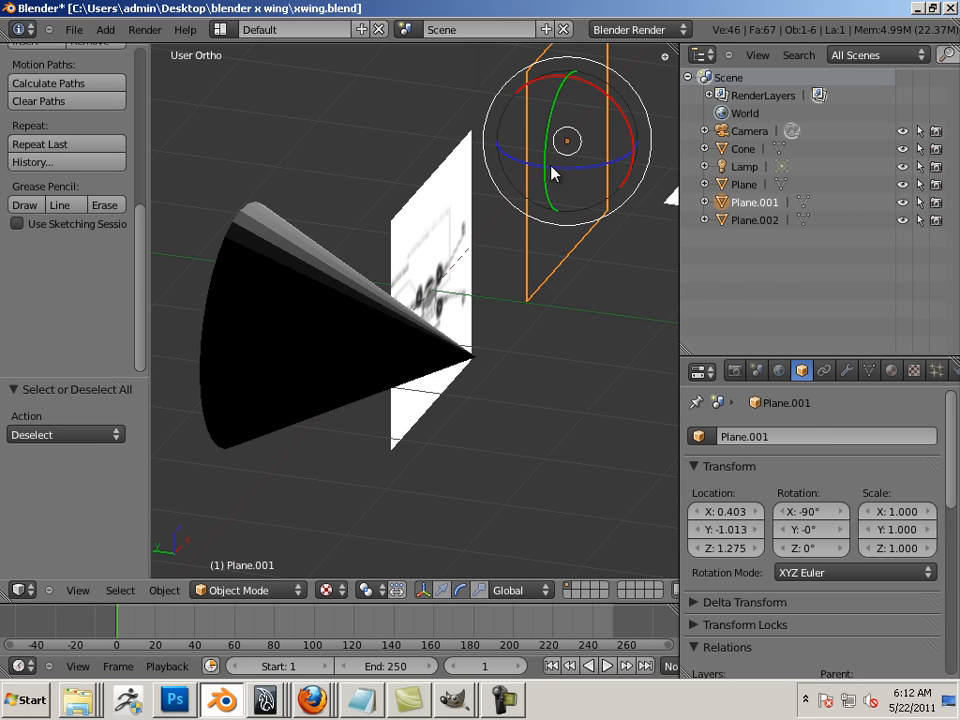
pyautogui.moveTo(565, 140); pyautogui.dragTo(580, 165)
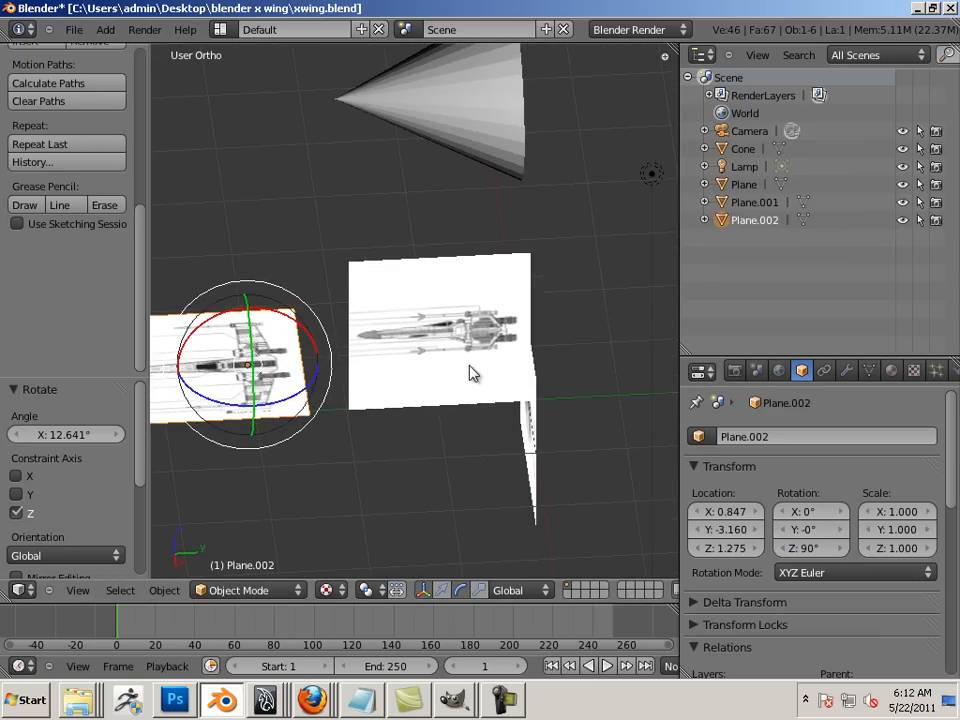
# Step: Select the side-view plane Plane.001 and edit its Location values
pyautogui.click(440, 330)
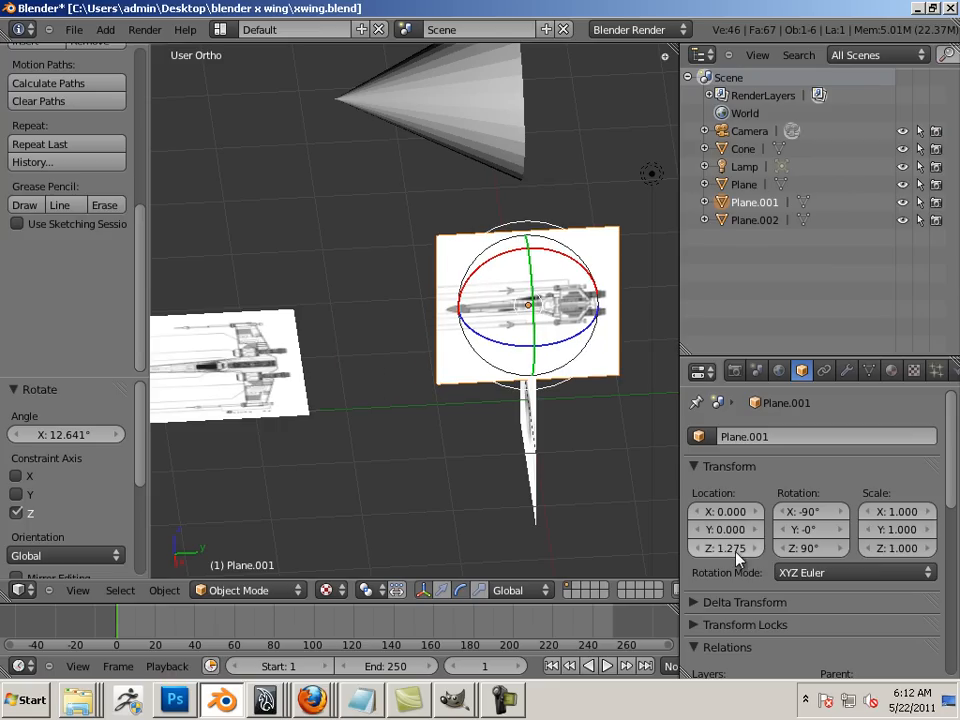
pyautogui.click(725, 548)
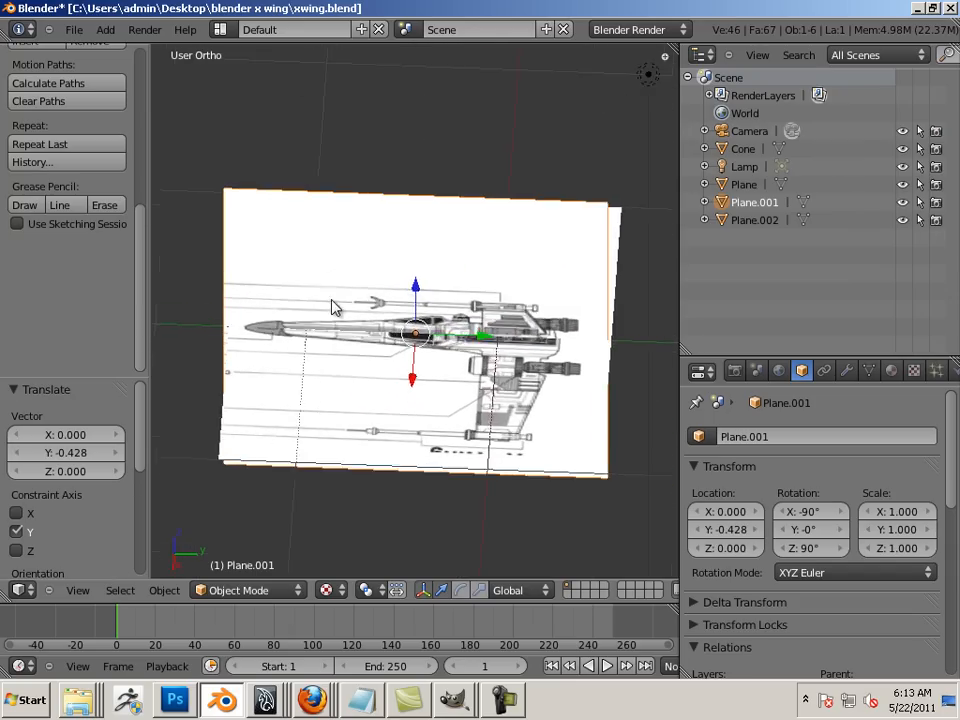
# Step: Slide Plane.001 along Y to about −0.42 so the X-wing lines up
pyautogui.moveTo(415, 335); pyautogui.dragTo(485, 338)
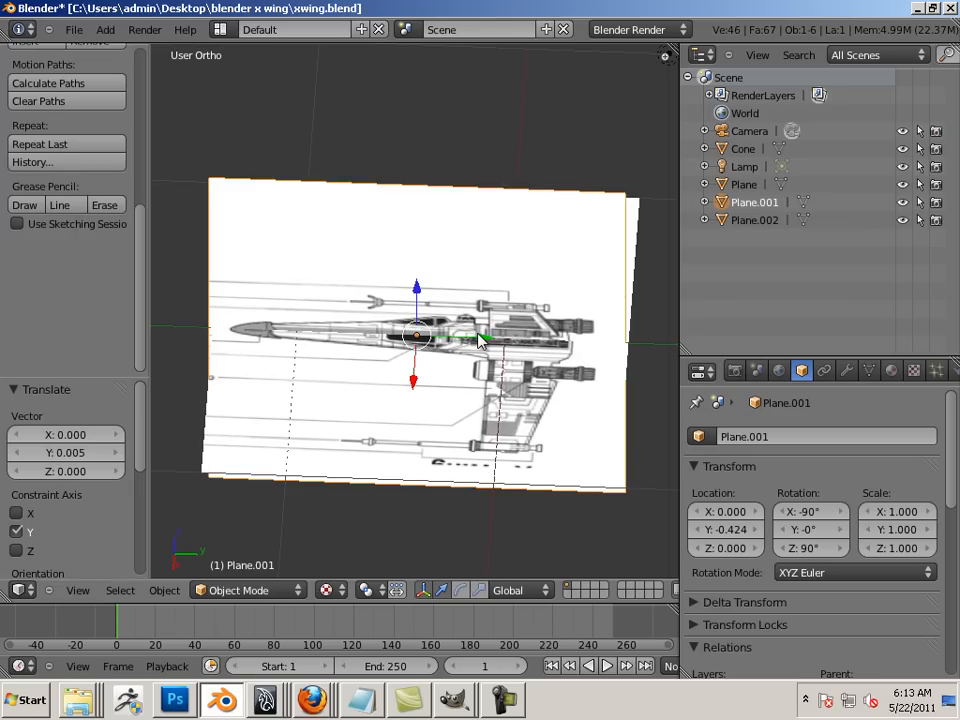
pyautogui.moveTo(225, 305)
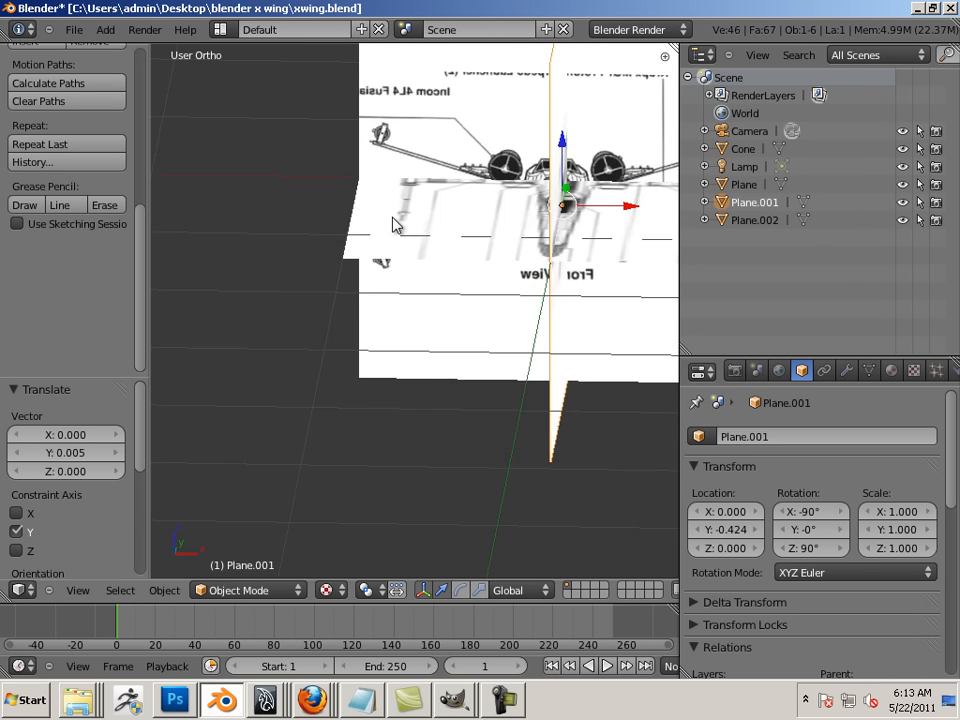
# Step: Nudge the front plane about 0.013 along X to centre the fighter
pyautogui.scroll(-3)
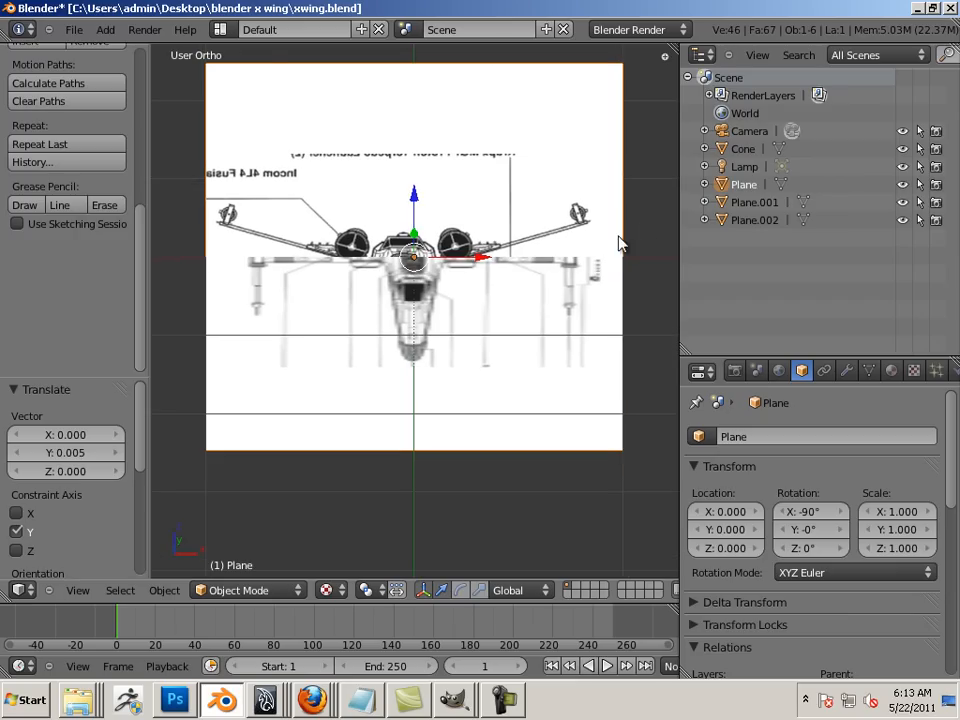
pyautogui.moveTo(413, 258); pyautogui.dragTo(485, 265)
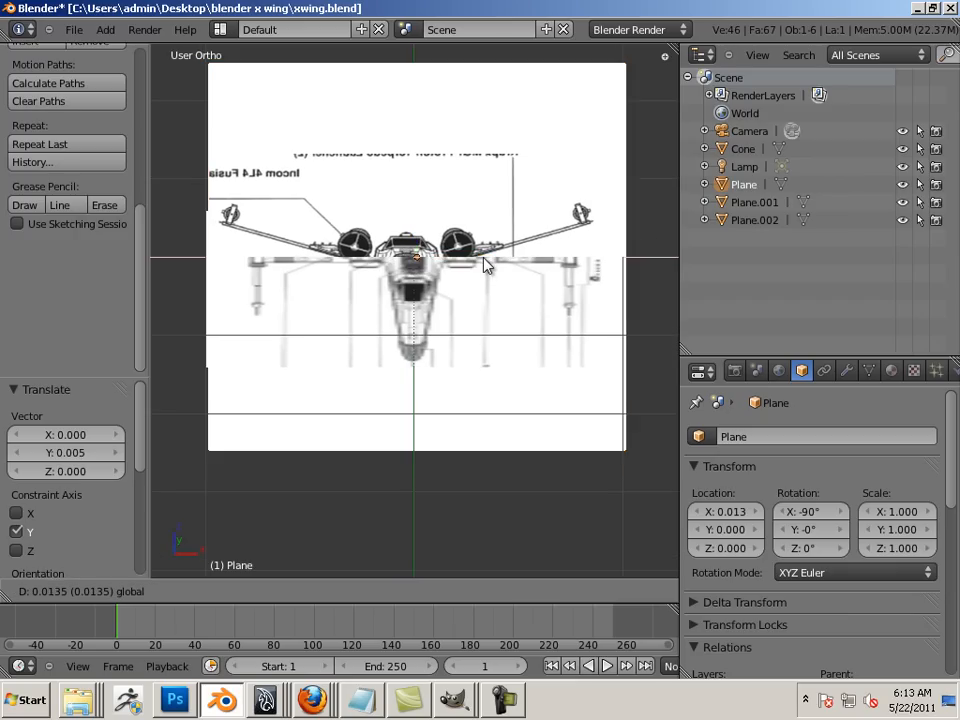